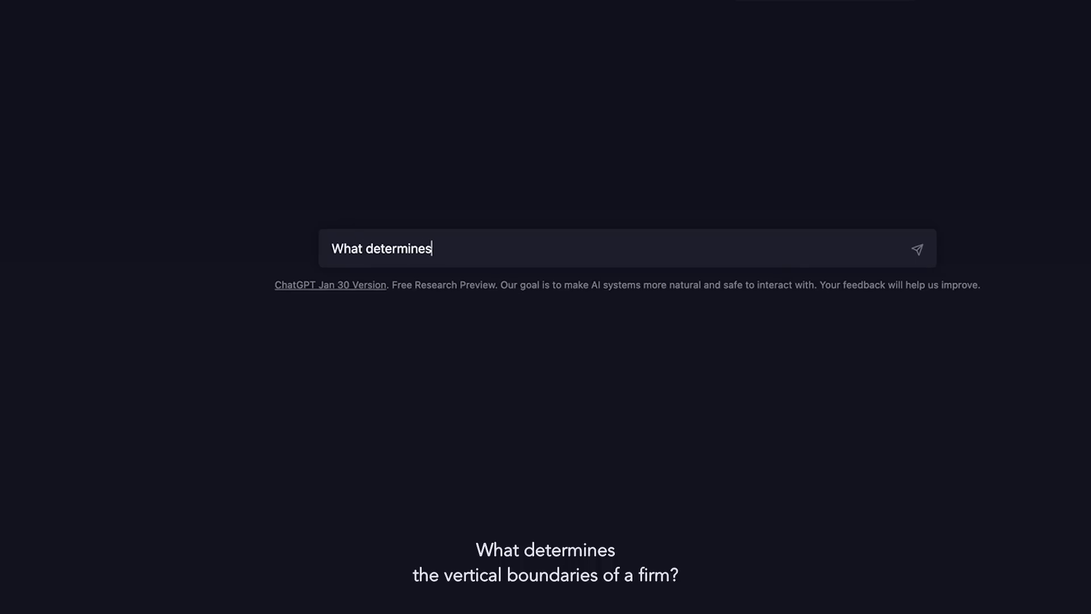
# Ask ChatGPT 'What determines the vertical boundaries of a firm?'
pyautogui.write('the vertical boundaries of a')
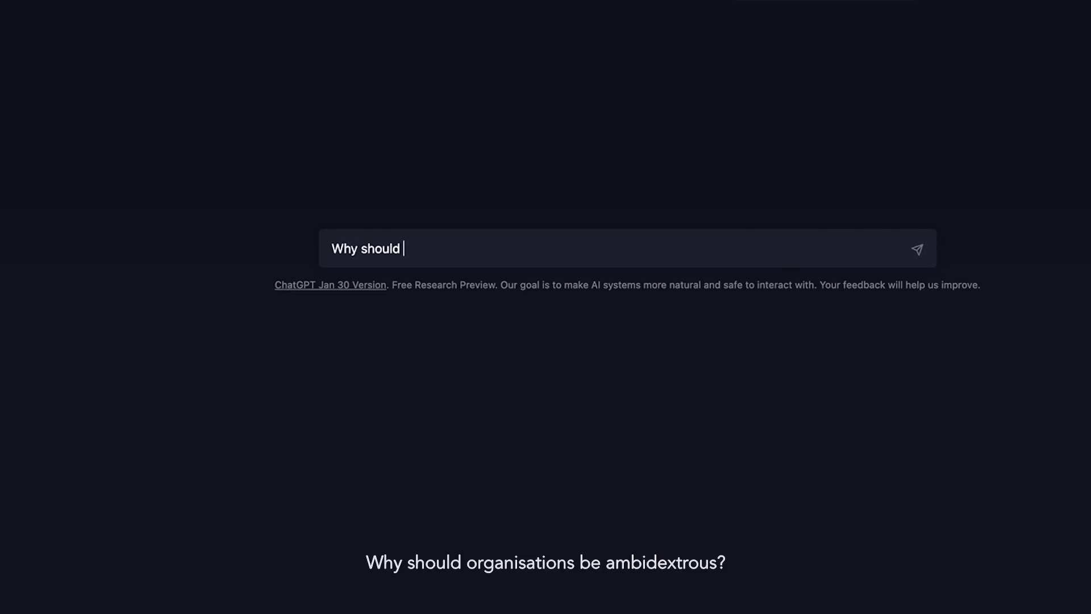
# Ask ChatGPT 'Why should organisations be ambidextrous?'
pyautogui.write('organisations be ambidex')
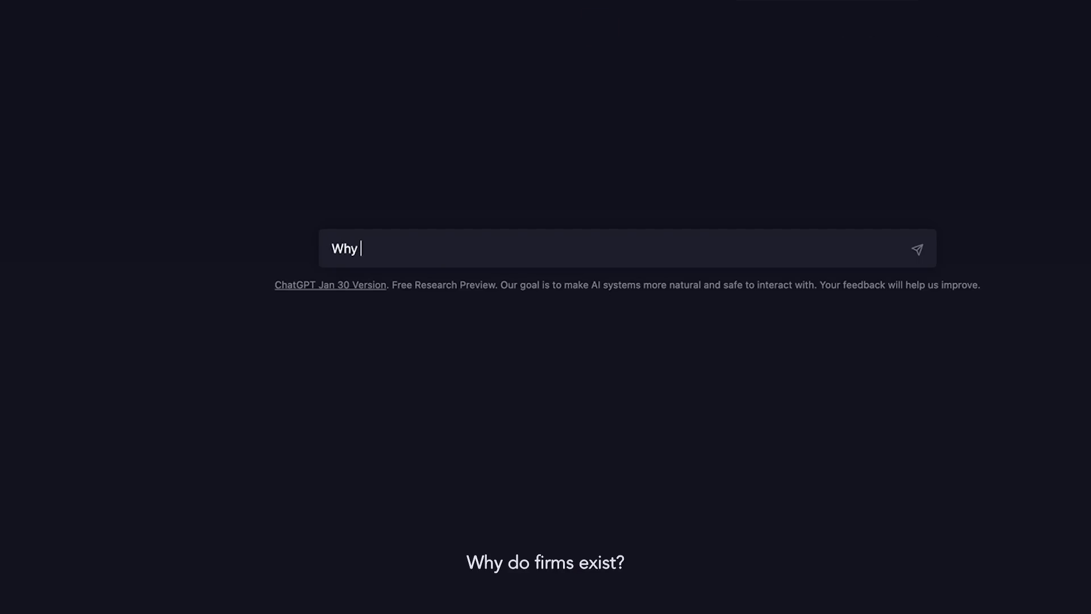
# Finish and send the question 'Why do firms exist?'
pyautogui.write('do firms exist?')
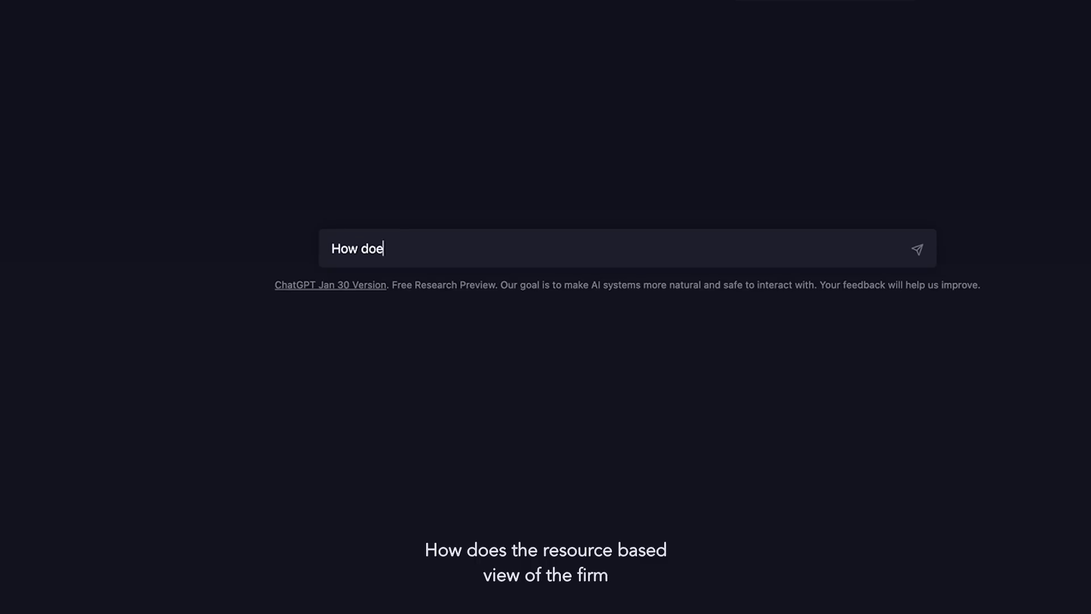
# Send a question linking the resource-based view with Porter's generic strategy framework
pyautogui.write('s the resource-based viewif')
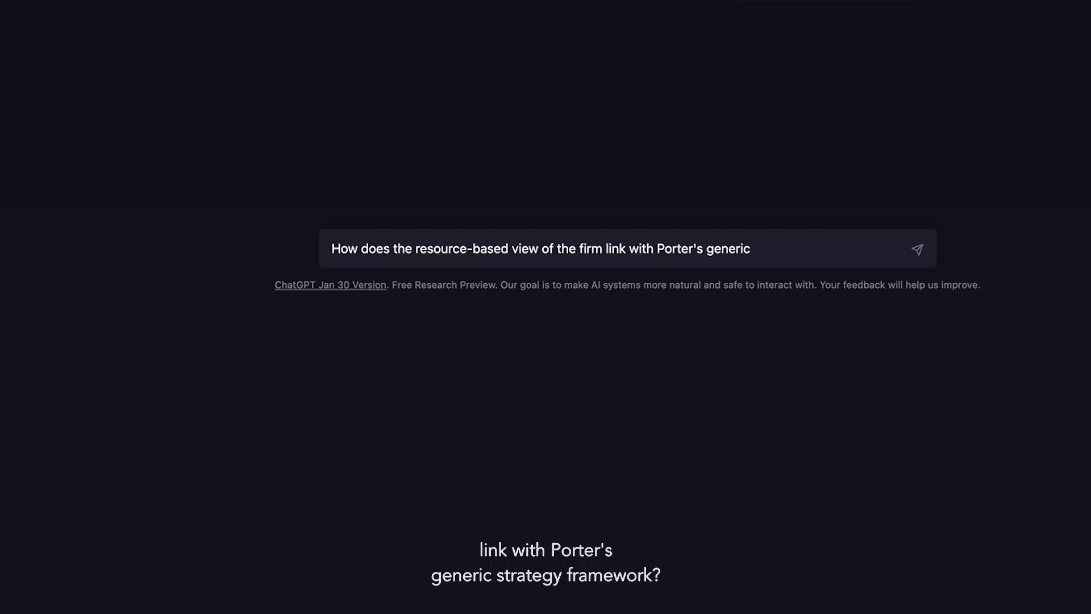
pyautogui.click(918, 248)
pyautogui.write('Why sh')
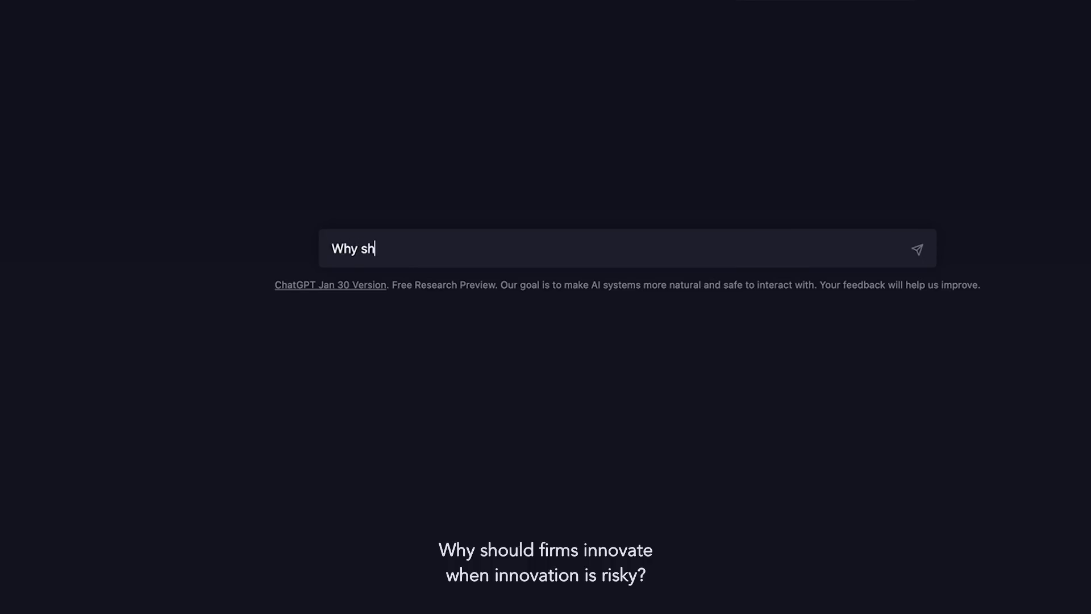
# Send 'Why should firms innovate when innovation is risky'
pyautogui.write('ould firms innovate wh')
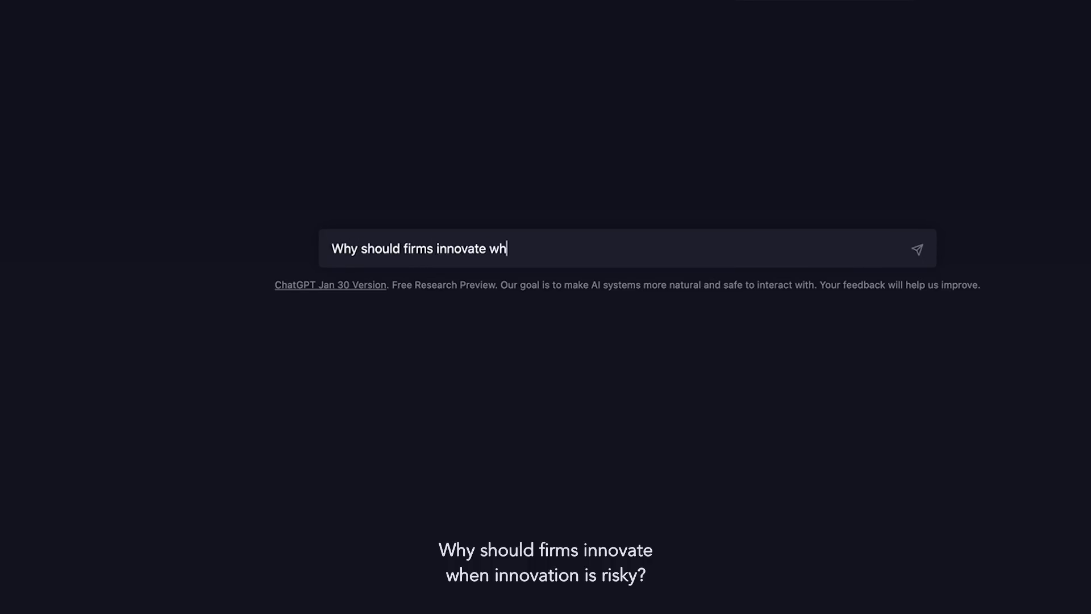
pyautogui.write('en innovation is risky')
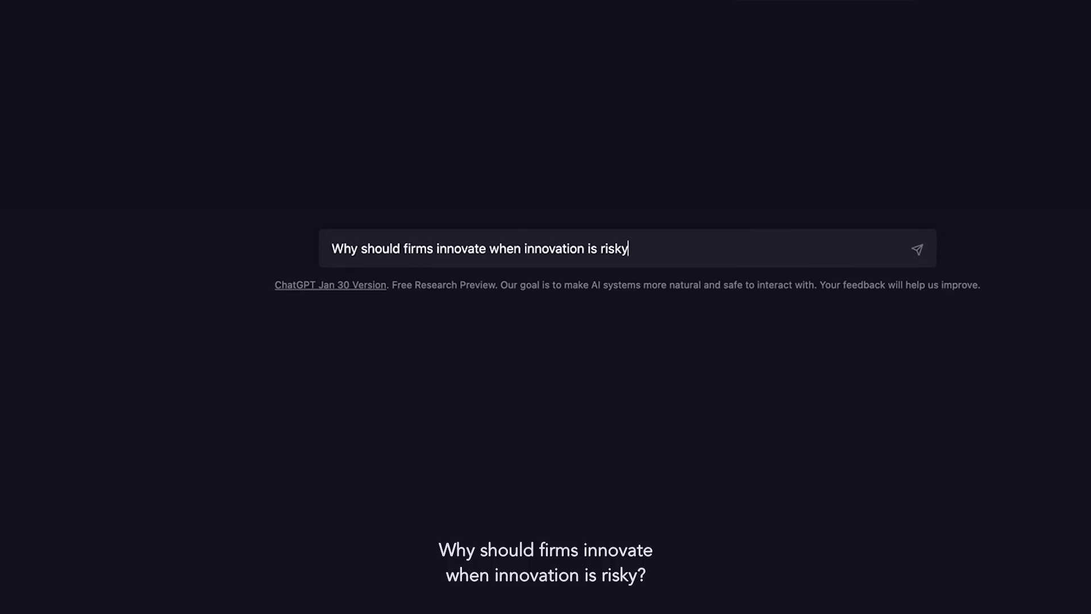
pyautogui.click(919, 248)
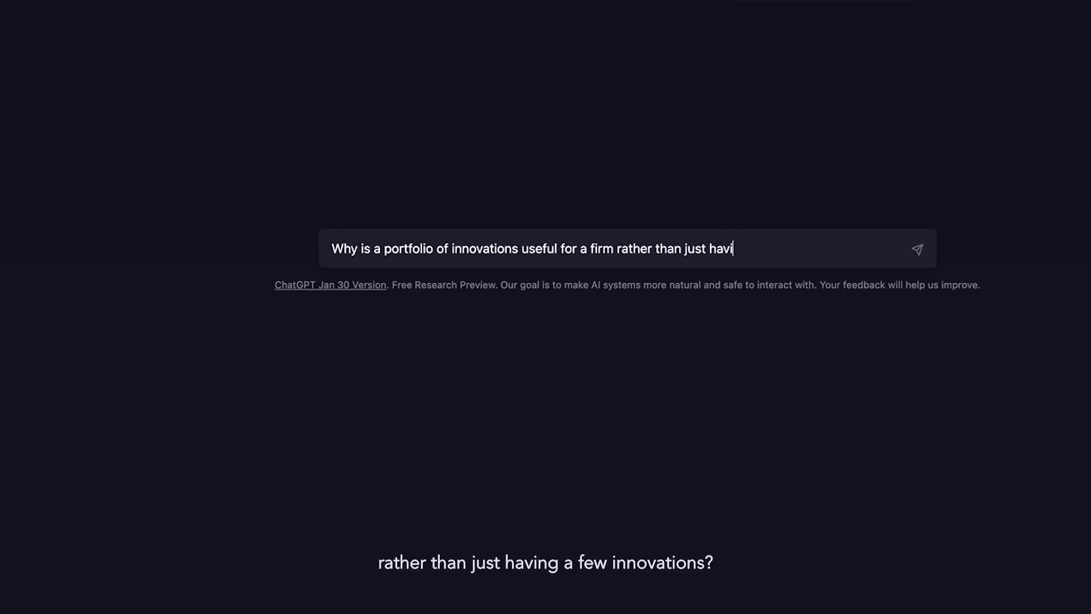
# Send the question on why a portfolio of innovations beats just a few innovations
pyautogui.write('ng a few innovations?')
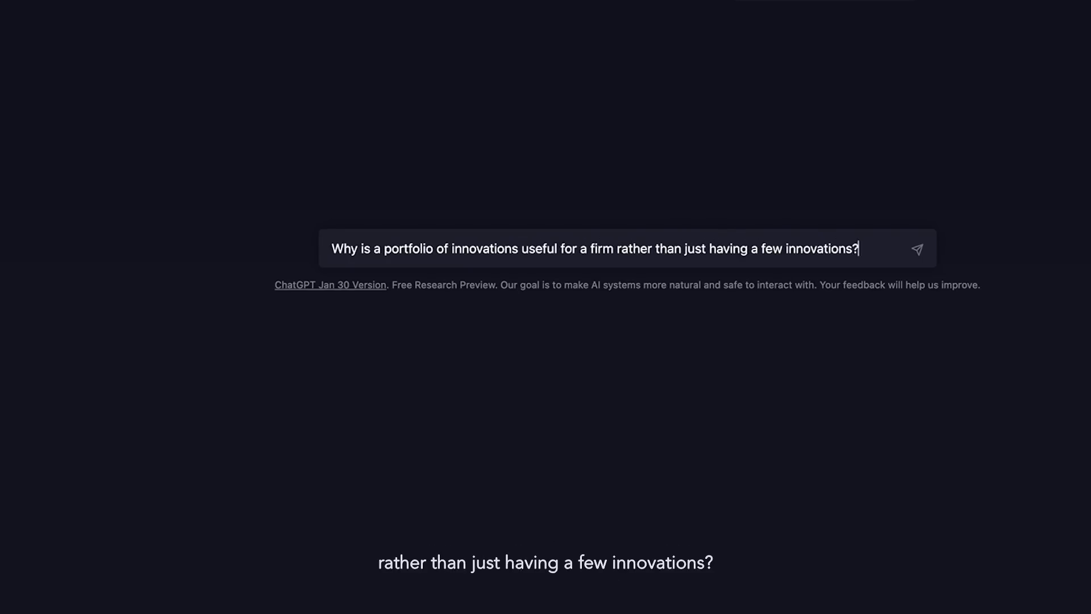
pyautogui.click(916, 248)
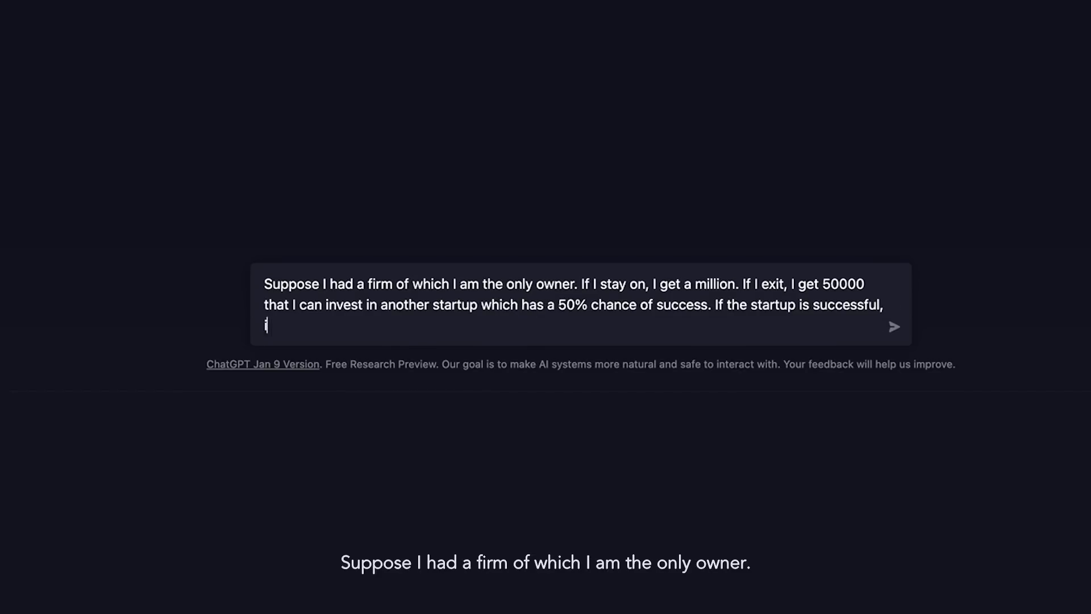
# Finish the scenario: startup could yield 100 times my investment, what should I do, stay or exit?
pyautogui.write('it can potentially y')
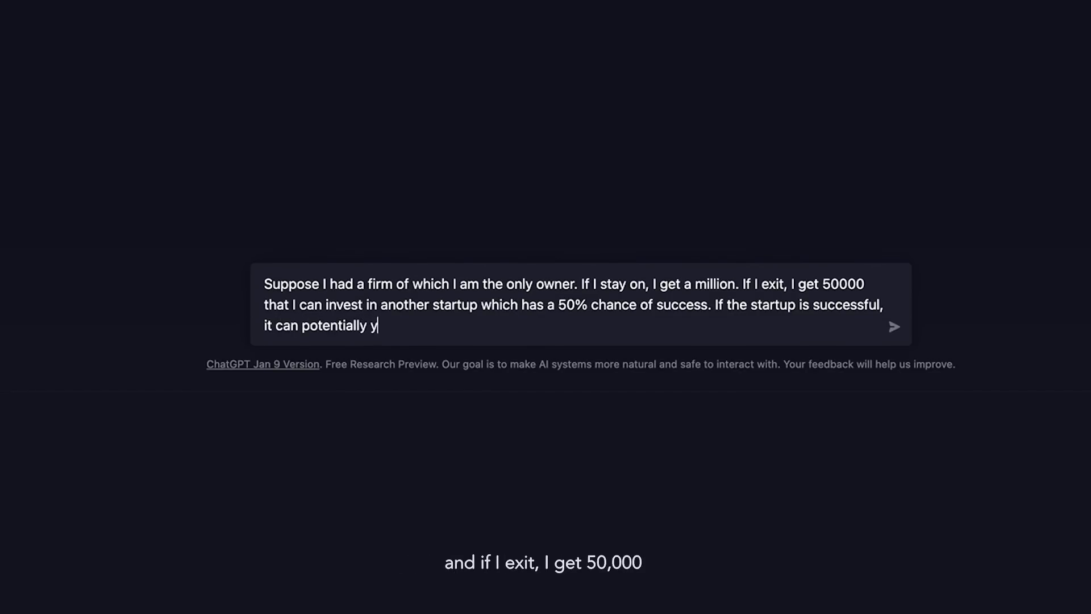
pyautogui.write('ield 100')
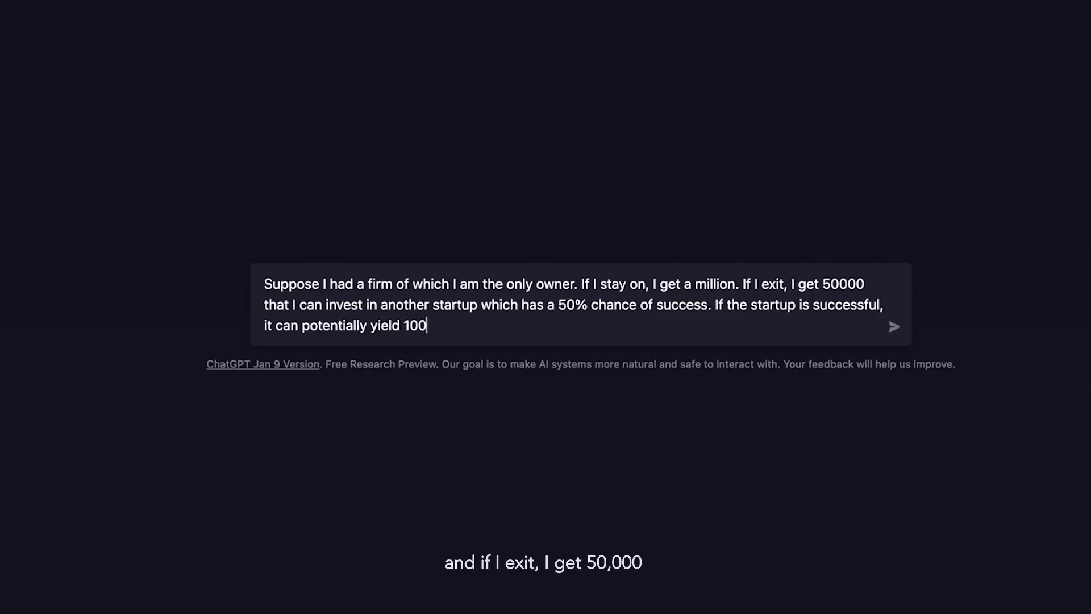
pyautogui.write('times')
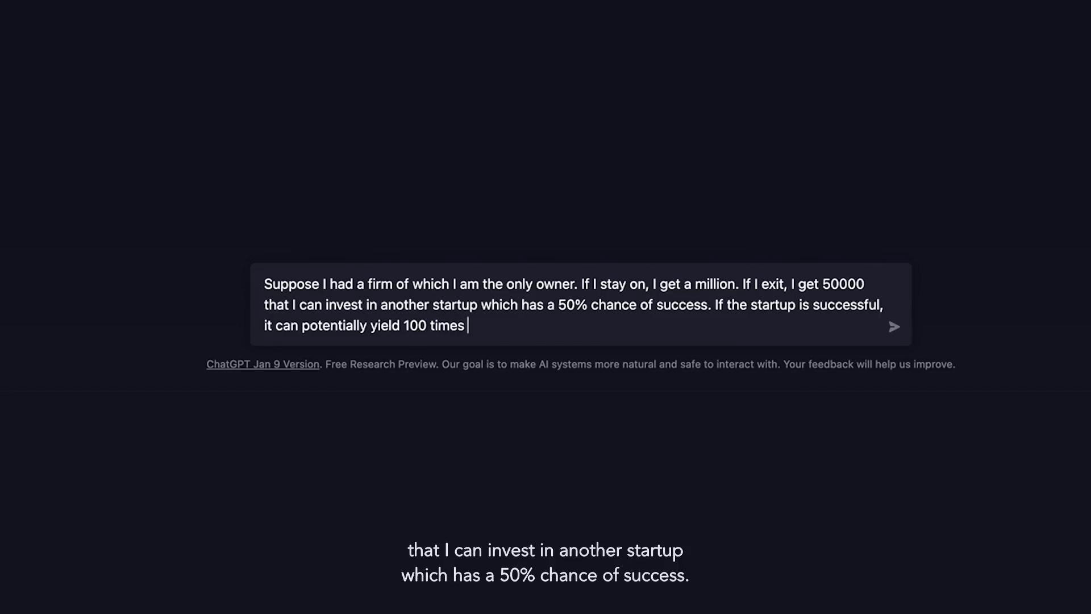
pyautogui.write('my invest')
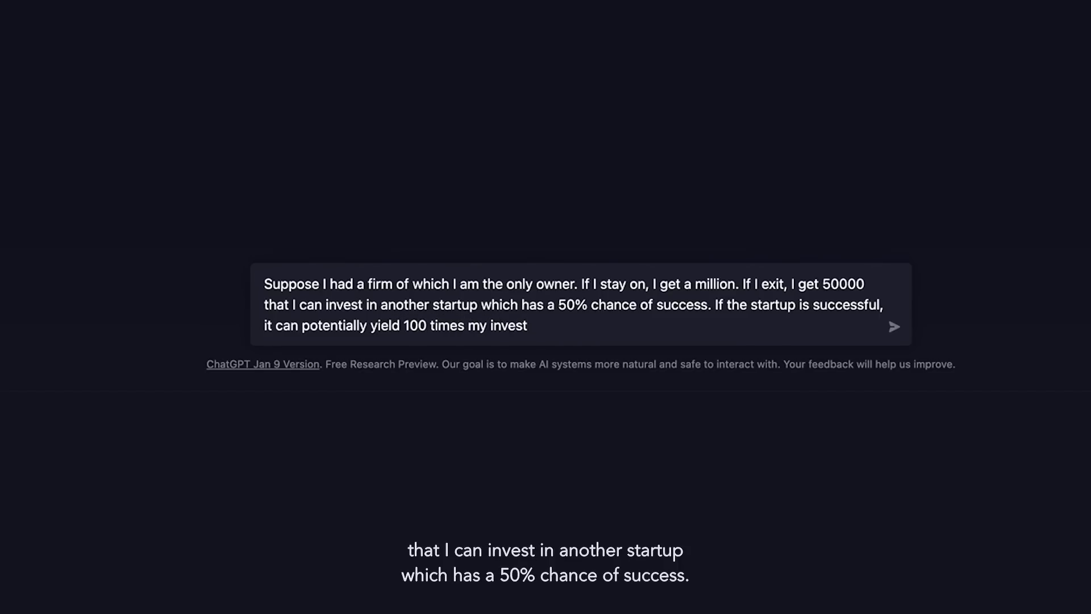
pyautogui.write('ment. What')
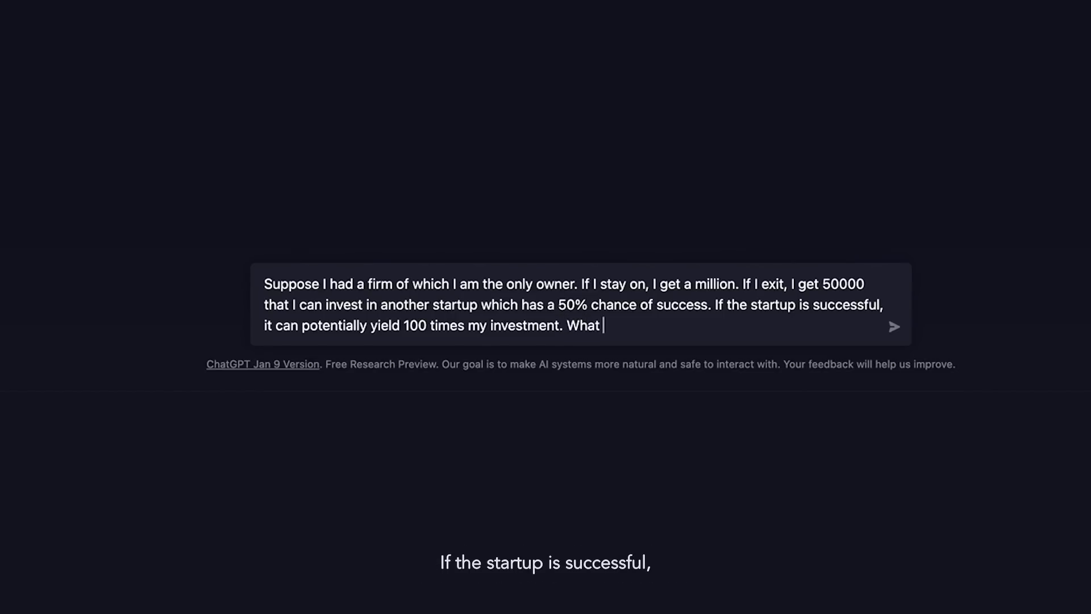
pyautogui.write('shpu')
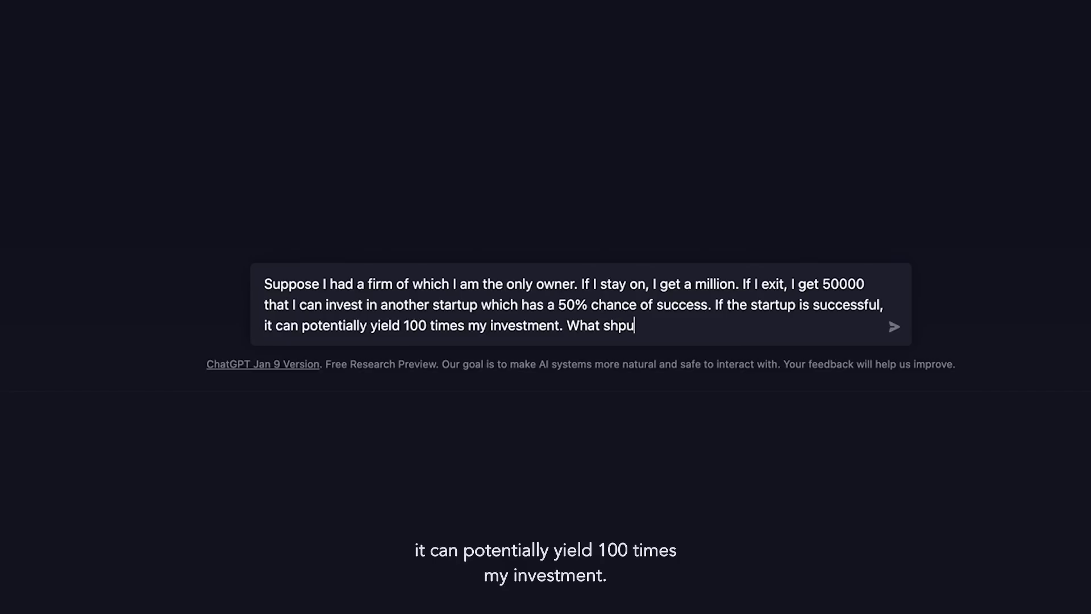
pyautogui.write('should')
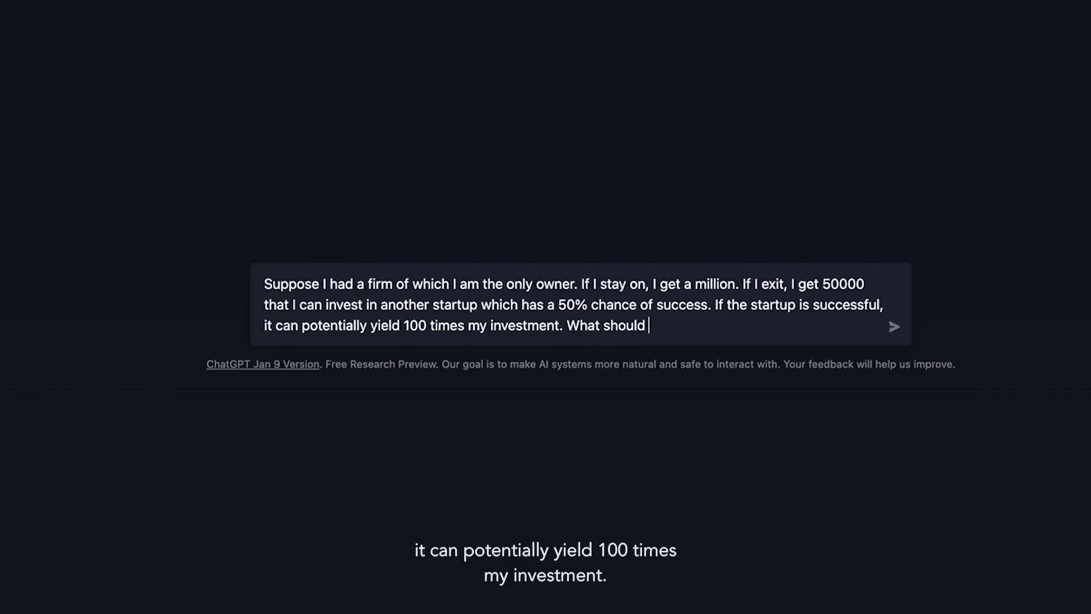
pyautogui.write('I do?')
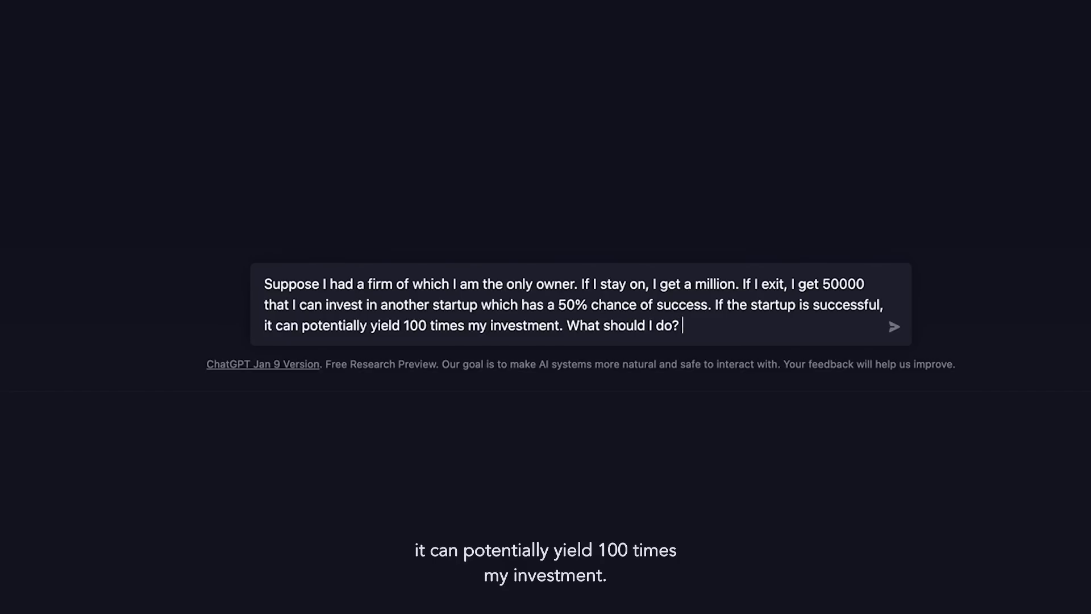
pyautogui.write('Should I s')
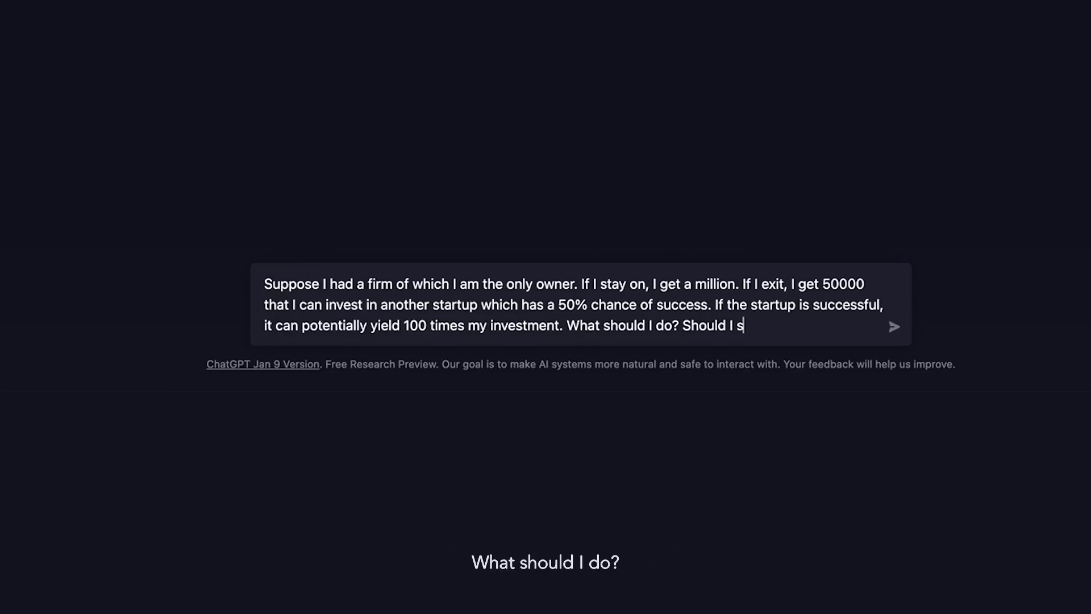
pyautogui.write('tay or exit?')
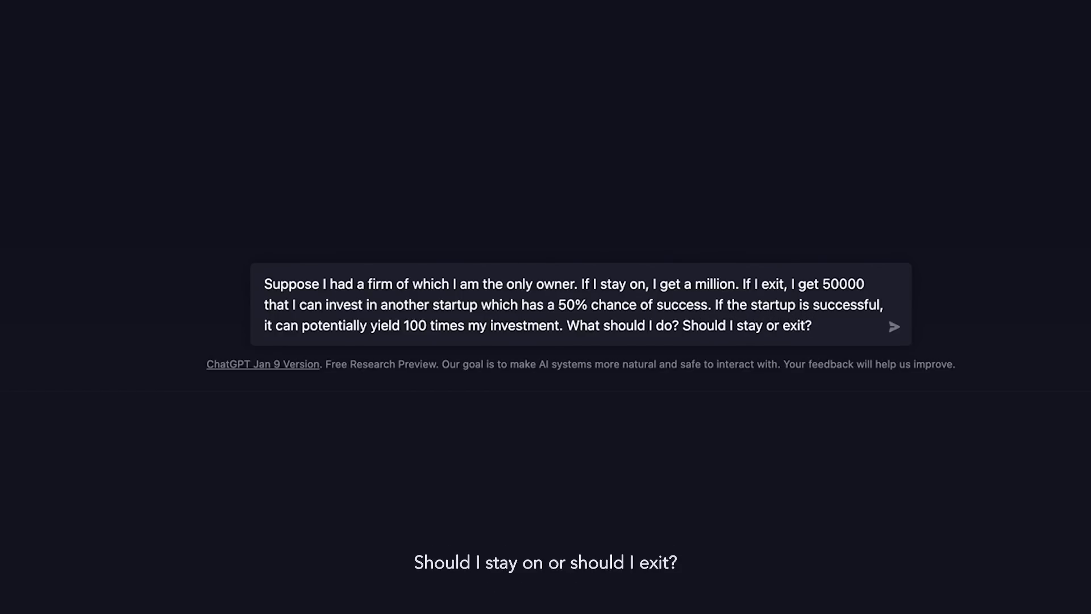
# Send the stay-or-exit scenario and let ChatGPT's risk-tolerance answer stream in
pyautogui.click(895, 326)
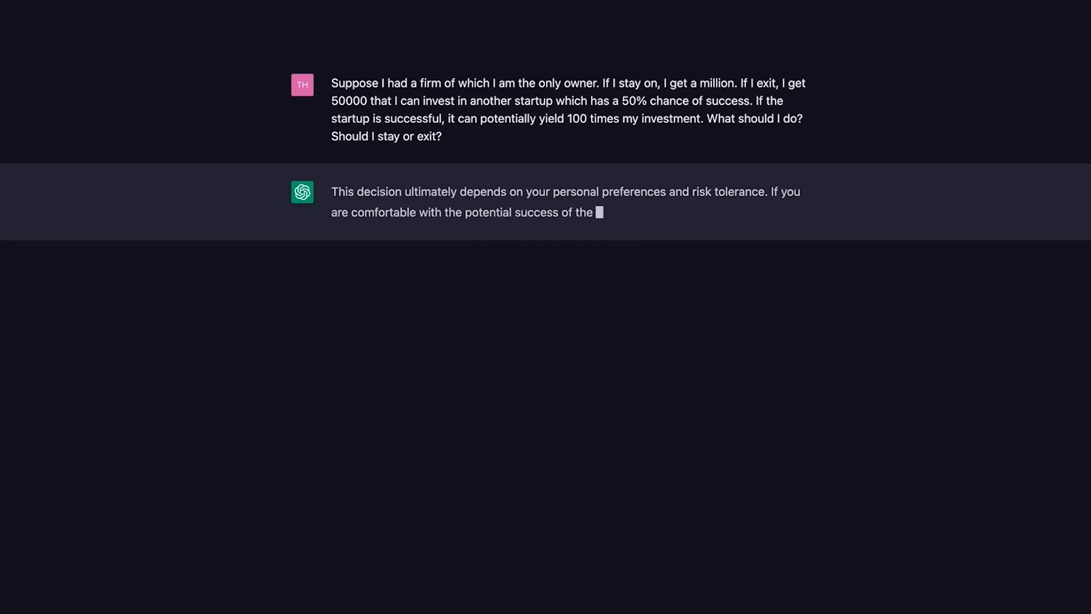